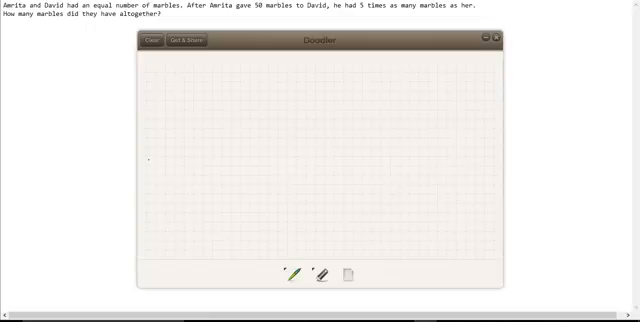
Step: Label rows A and D, draw David's long bar and divide it into equal units
{"action": "left_click_drag", "start_coordinate": [148, 162], "coordinate": [152, 154]}
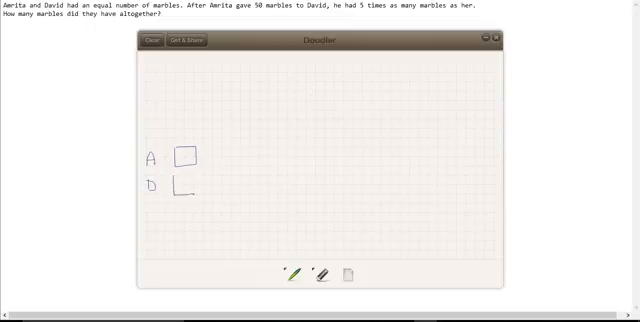
{"action": "left_click_drag", "start_coordinate": [170, 186], "coordinate": [224, 186]}
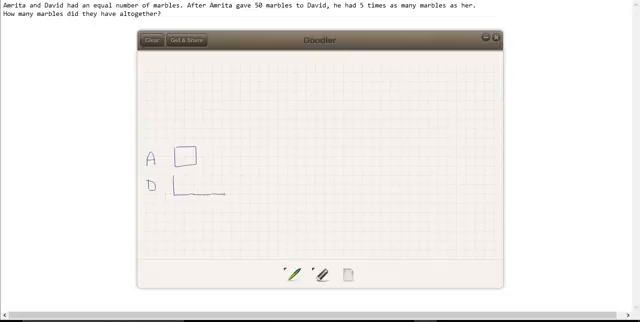
{"action": "left_click_drag", "start_coordinate": [224, 190], "coordinate": [272, 190]}
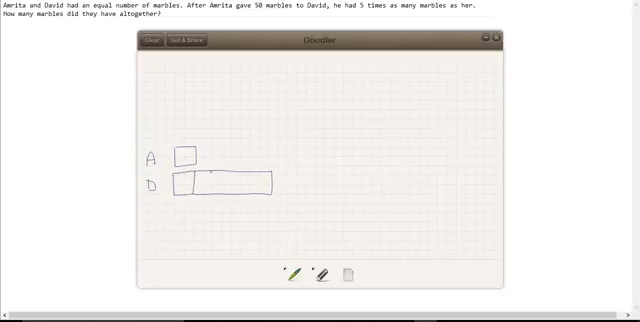
{"action": "left_click_drag", "start_coordinate": [204, 170], "coordinate": [204, 196]}
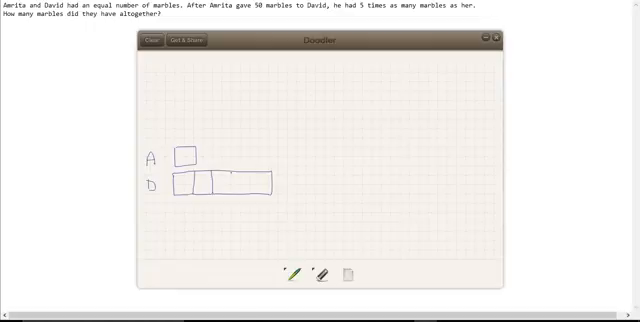
{"action": "left_click_drag", "start_coordinate": [228, 170], "coordinate": [228, 190]}
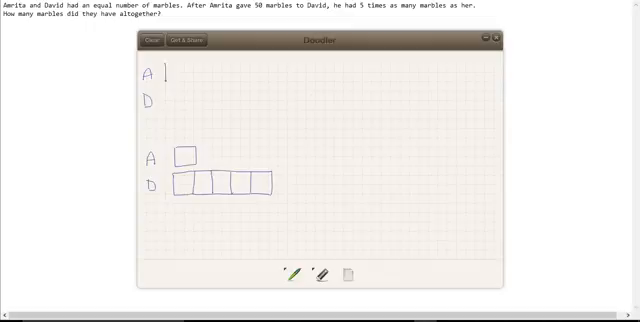
Step: Draw equal three-unit bars for Amrita and David in the top diagram
{"action": "left_click_drag", "start_coordinate": [164, 68], "coordinate": [196, 66]}
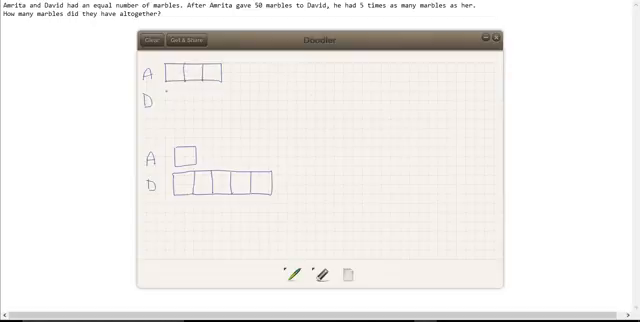
{"action": "left_click_drag", "start_coordinate": [172, 104], "coordinate": [204, 104]}
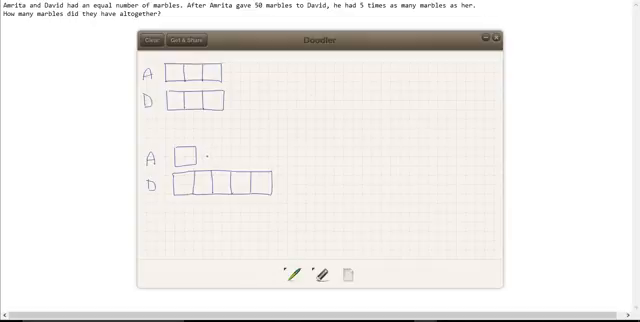
Step: Draw the arrow from Amrita's unit to David's bar and mark the 50 marbles given
{"action": "left_click_drag", "start_coordinate": [210, 156], "coordinate": [244, 164]}
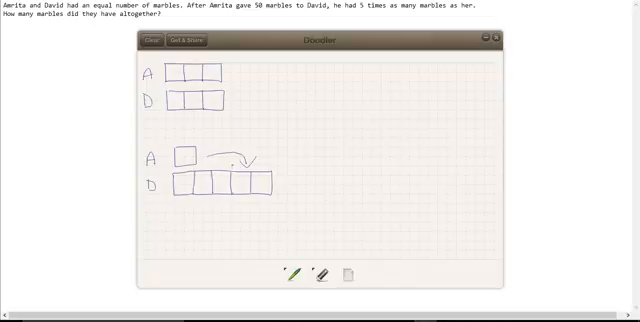
{"action": "left_click_drag", "start_coordinate": [222, 156], "coordinate": [256, 164]}
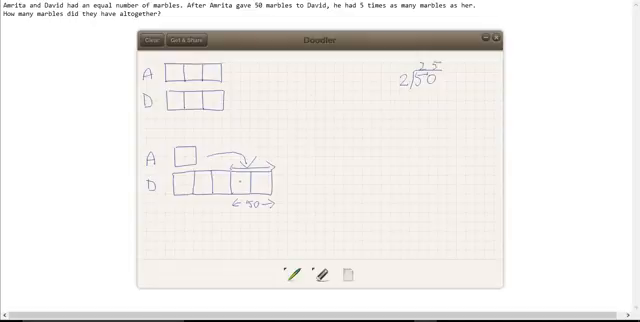
Step: Write 25 inside each unit of the lower A and D bars after 50 ÷ 2 = 25
{"action": "type", "text": "25"}
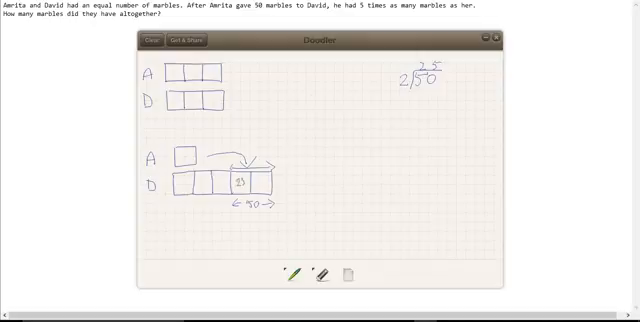
{"action": "type", "text": "25"}
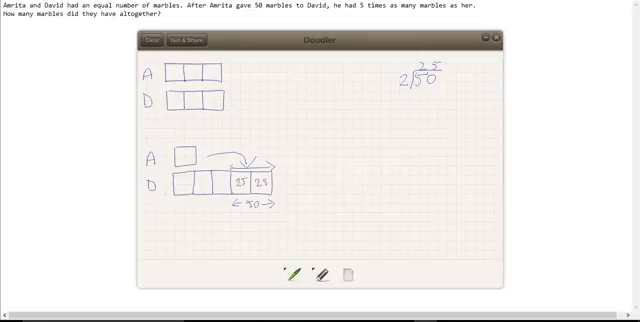
{"action": "type", "text": "25"}
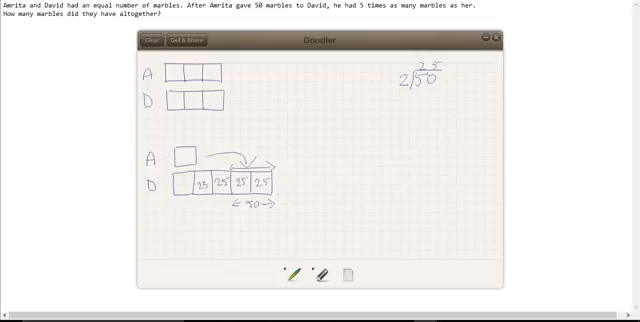
{"action": "type", "text": "25"}
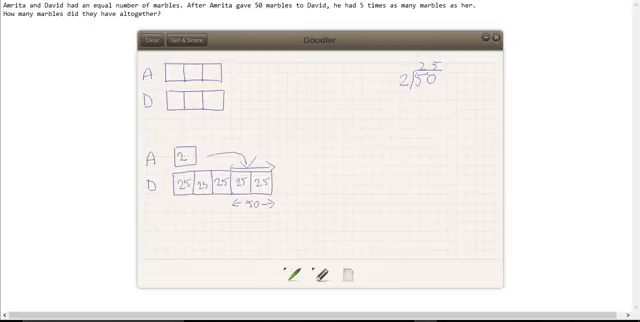
{"action": "type", "text": "5"}
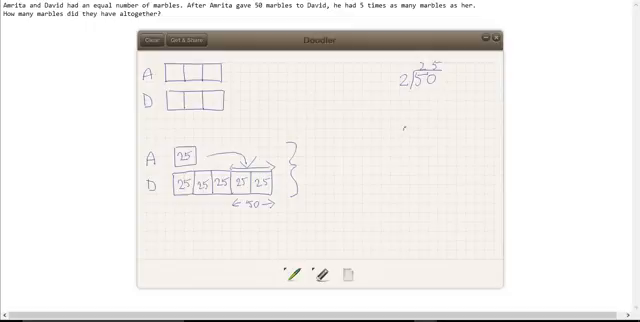
Step: Brace both bars, work out 25 × 6 = 150 and write the answer '150 m' below
{"action": "type", "text": "25"}
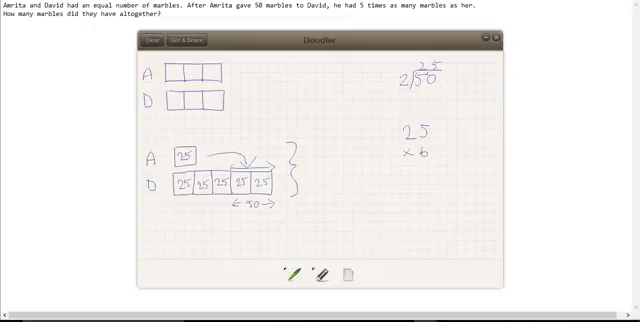
{"action": "left_click_drag", "start_coordinate": [404, 160], "coordinate": [440, 160]}
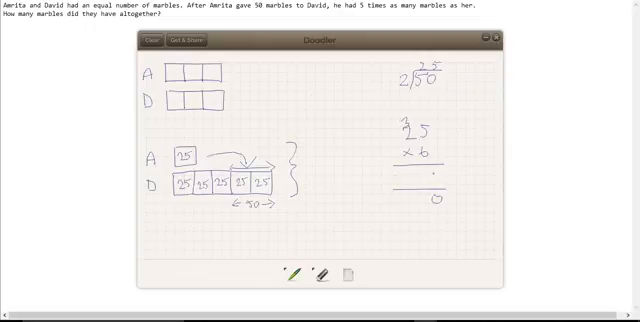
{"action": "type", "text": "150"}
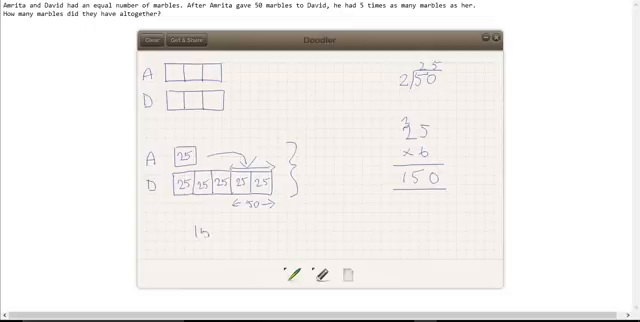
{"action": "type", "text": "150 m"}
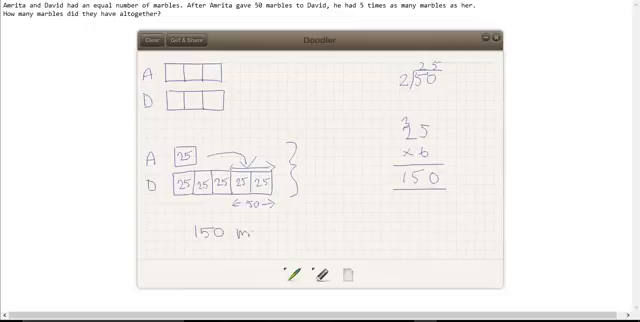